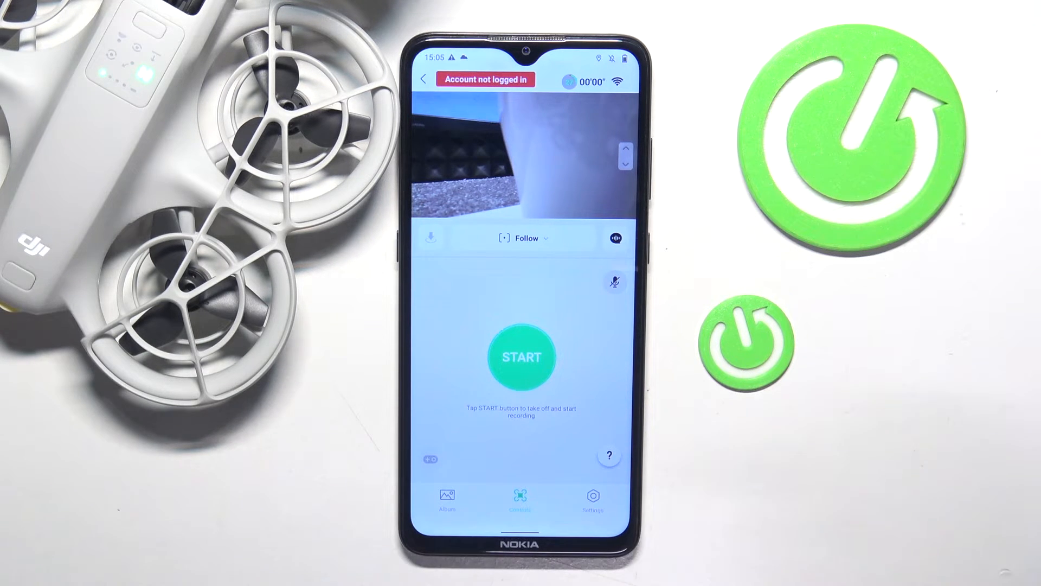
- Go into Settings, glance at Safety, and land on the Control settings listing Gimbal Calibration
left_click(593, 498)
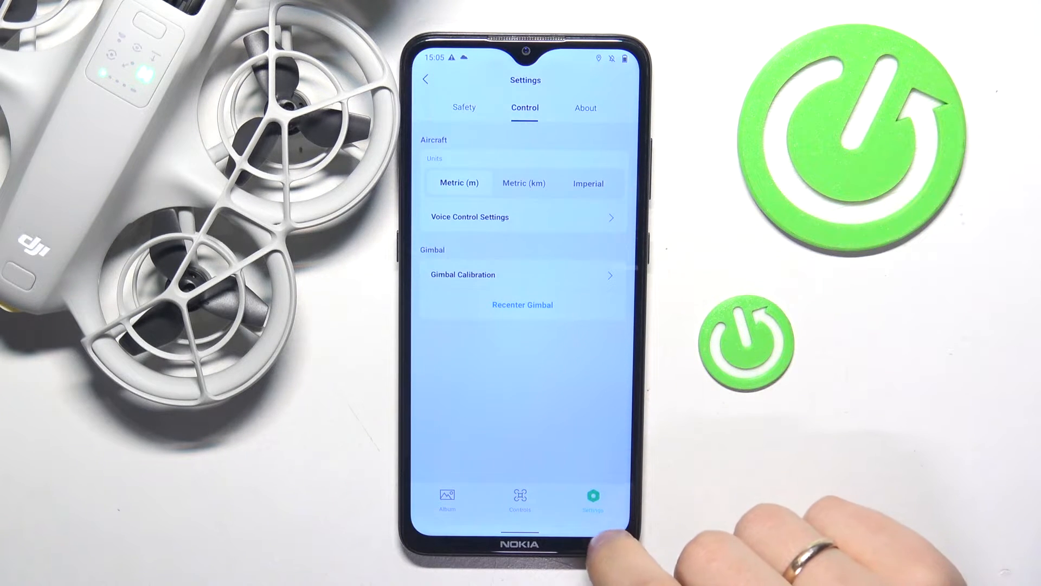
left_click(464, 108)
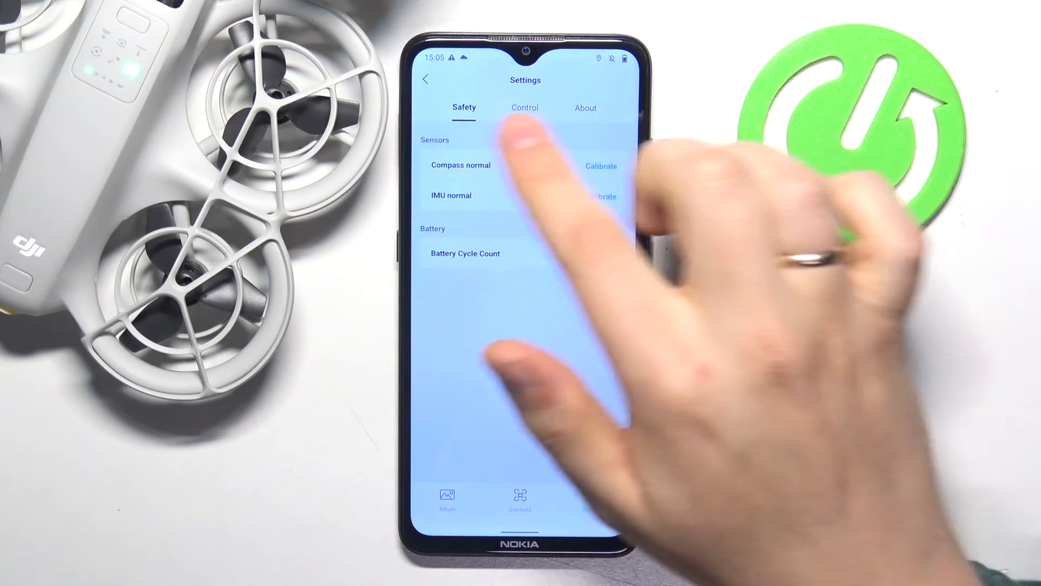
left_click(525, 108)
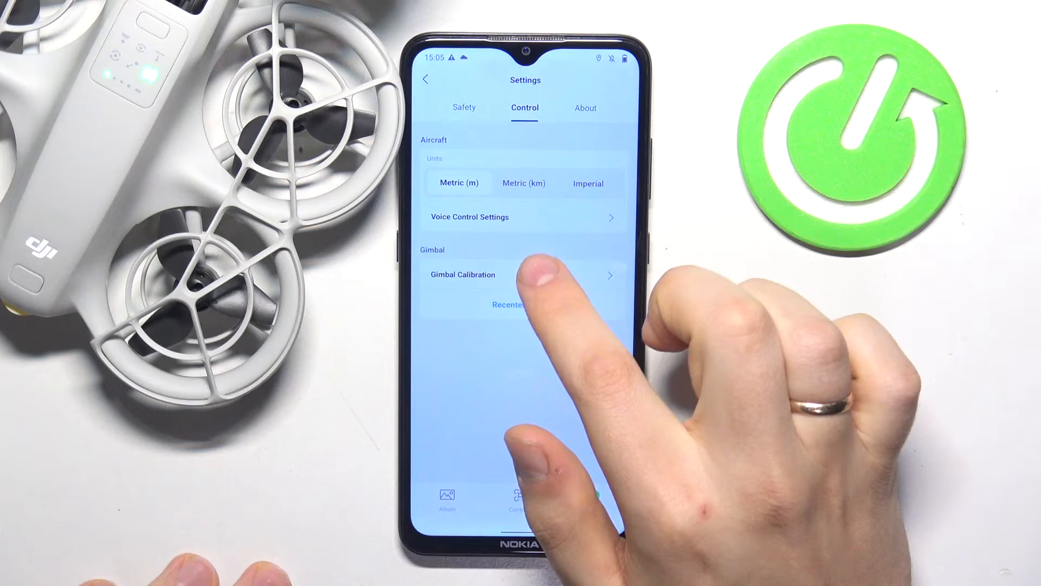
- Enter Gimbal Calibration in Manual mode, showing the horizontal value at 0.4
left_click(463, 274)
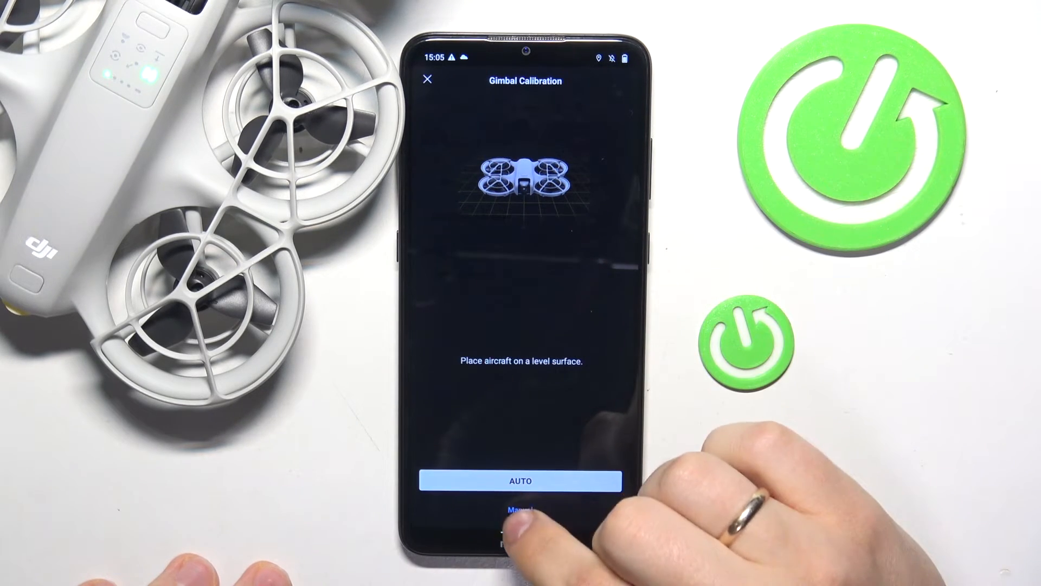
left_click(523, 513)
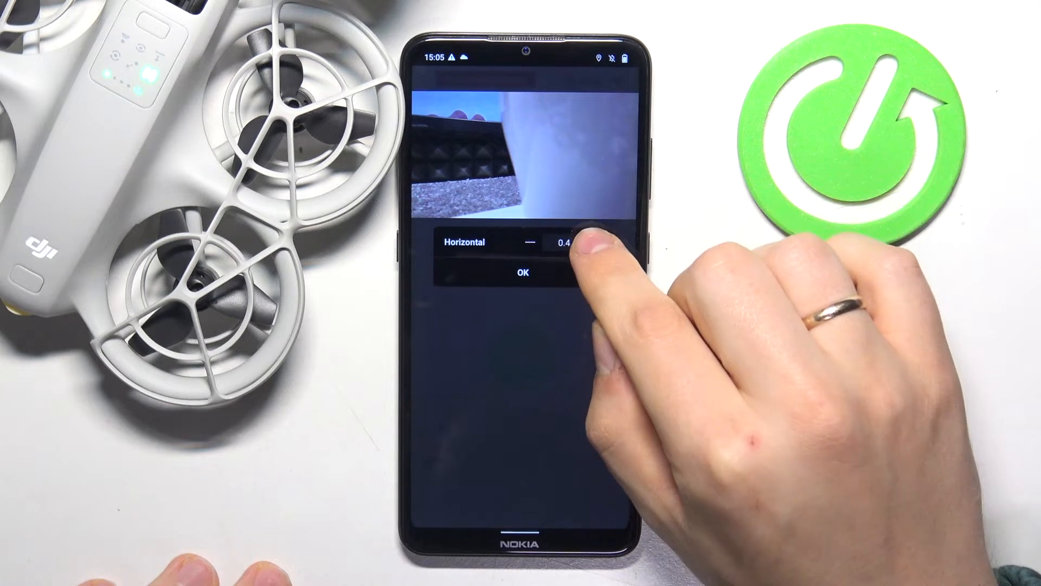
- Increase the Horizontal gimbal value with the + button from 0.4 up to 2.5
left_click(584, 242)
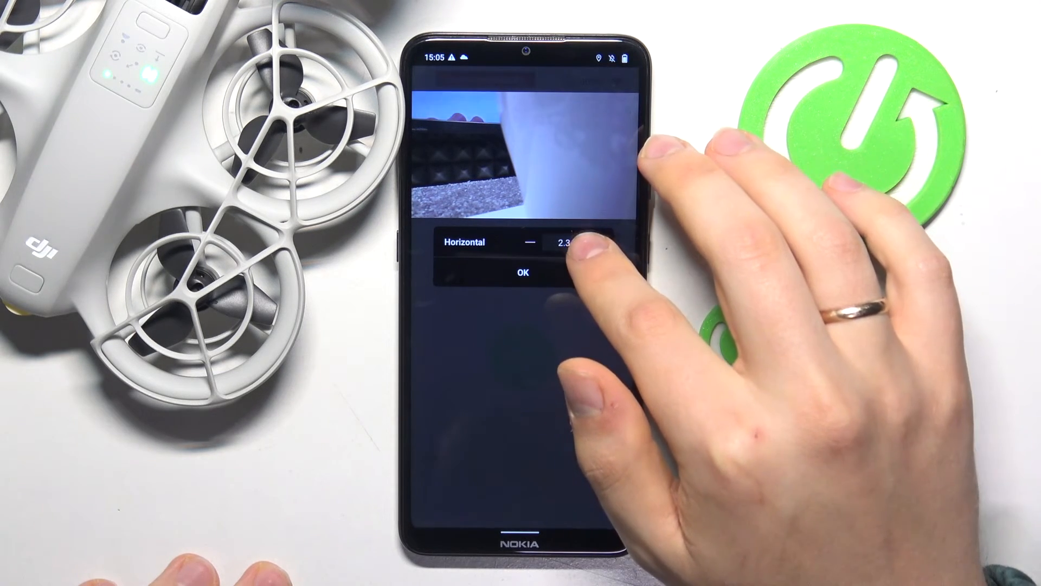
left_click(595, 244)
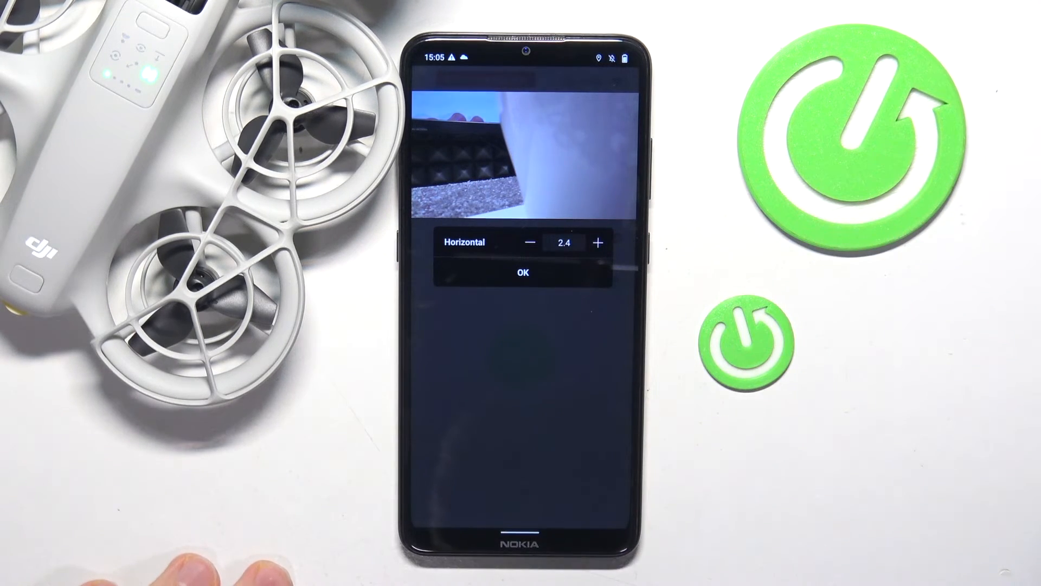
left_click(597, 243)
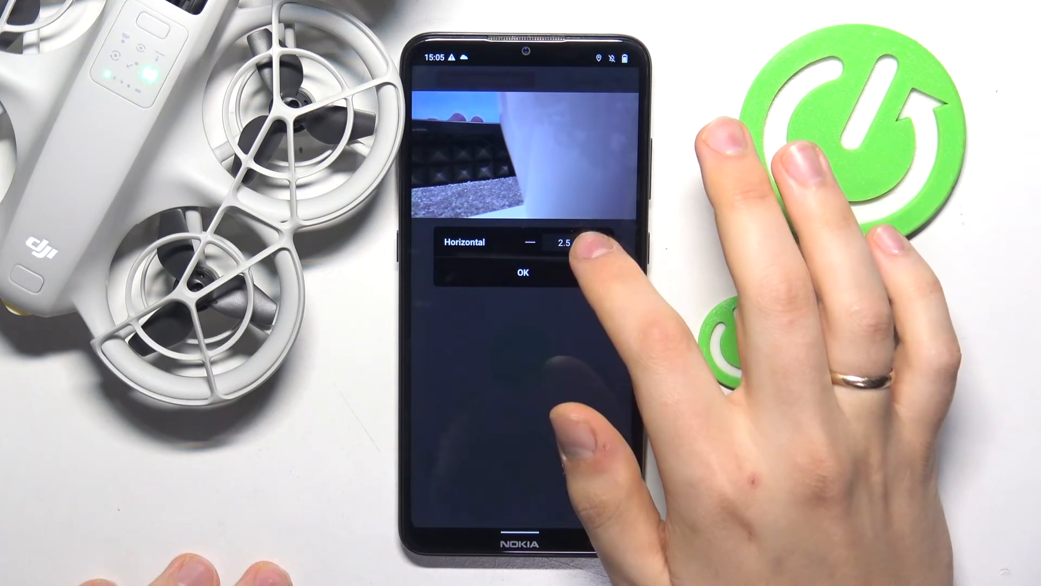